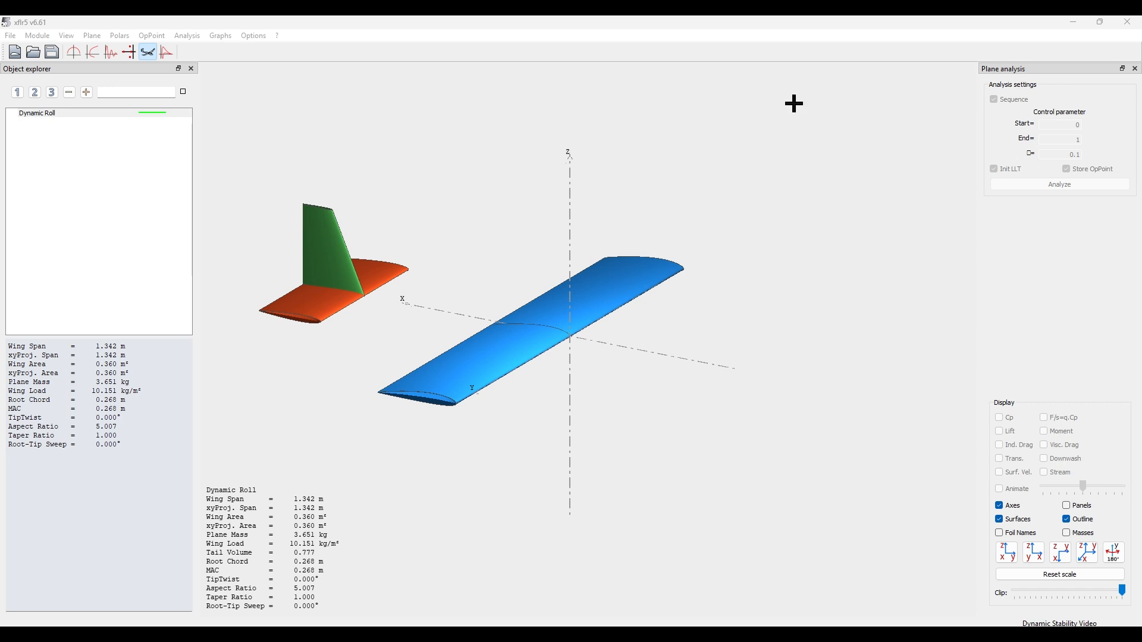
Step: Show the point masses (batteries, motor, payload, landing gear) on the Dynamic Roll plane and orbit to inspect them
{"action": "left_click", "coordinate": [1066, 532]}
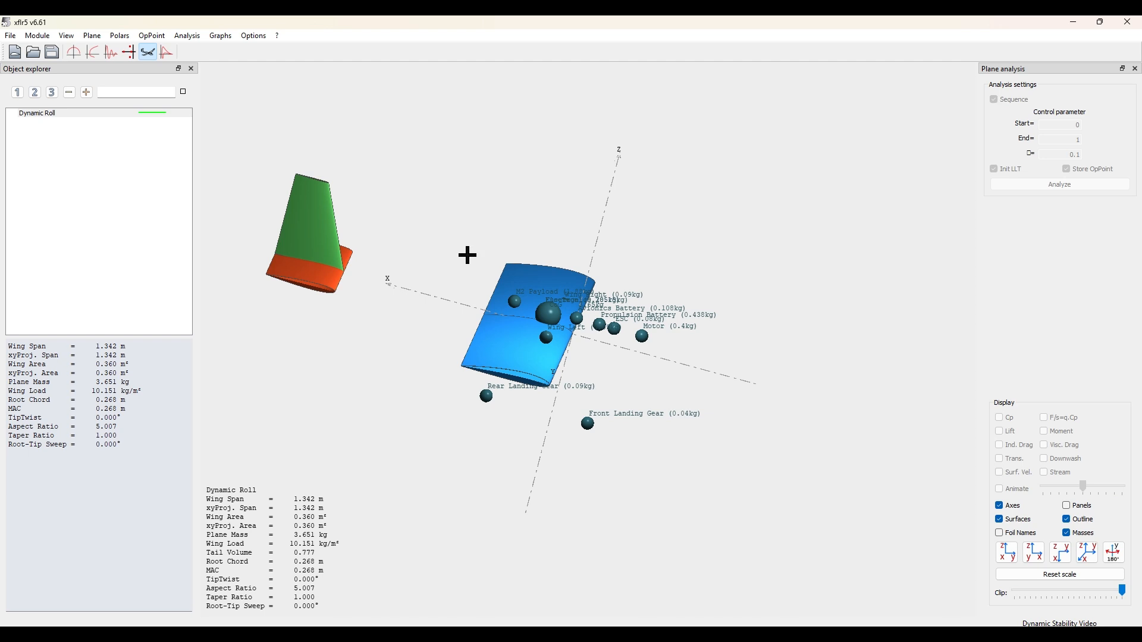
{"action": "mouse_move", "coordinate": [414, 227]}
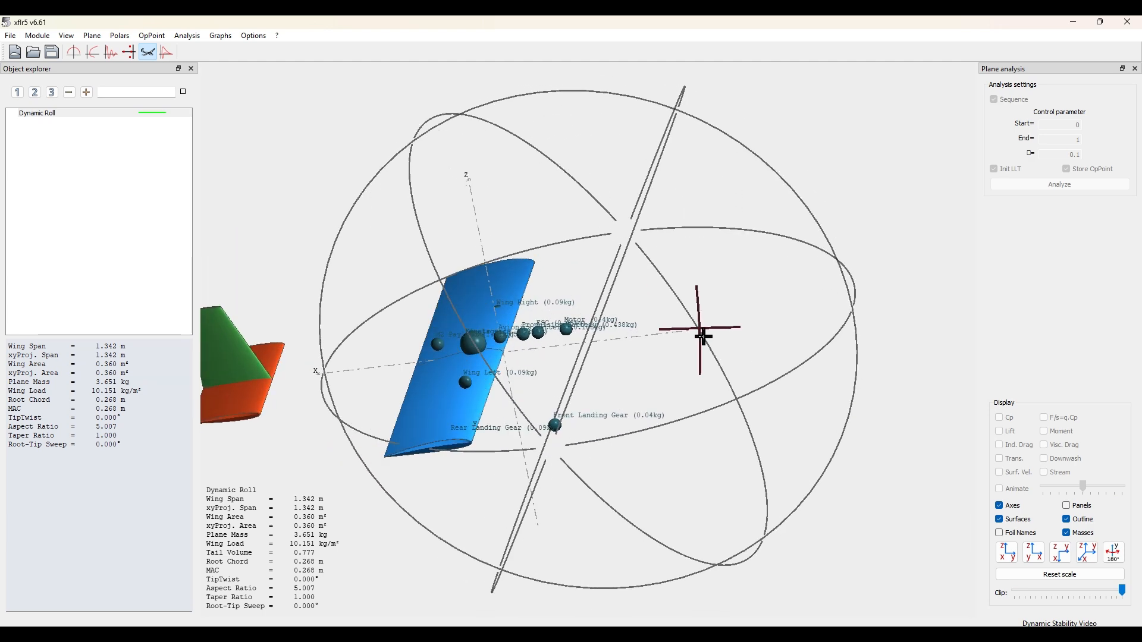
{"action": "left_click_drag", "start_coordinate": [706, 335], "coordinate": [385, 278]}
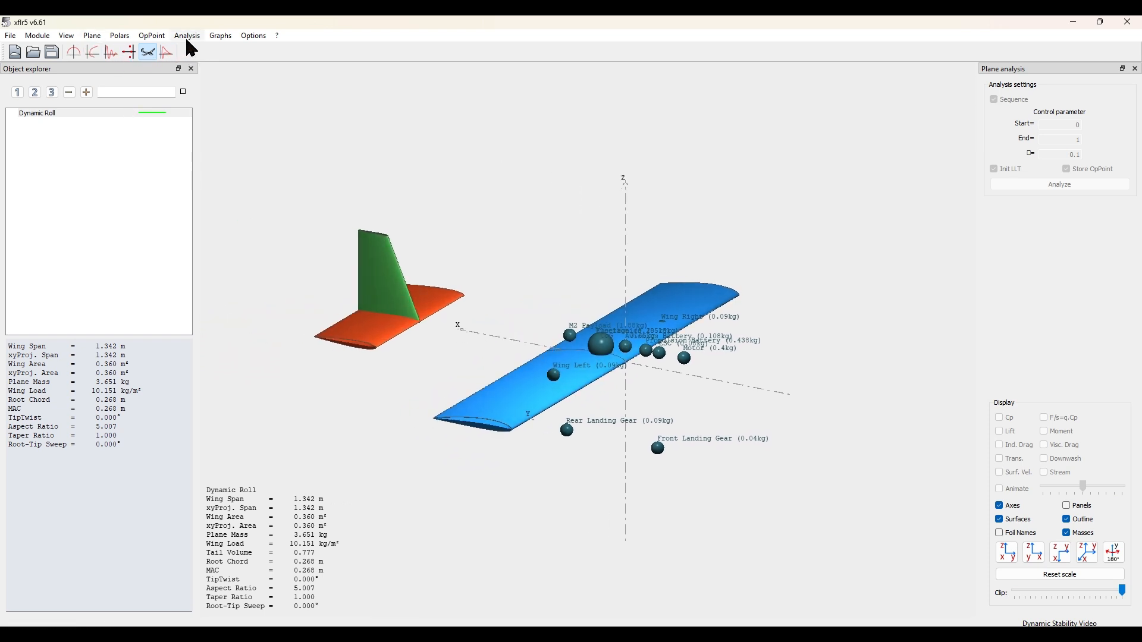
Step: Define and save a stability analysis, disable Sequence, and run it to produce polar T7-VLM2-Inviscid
{"action": "left_click", "coordinate": [187, 34]}
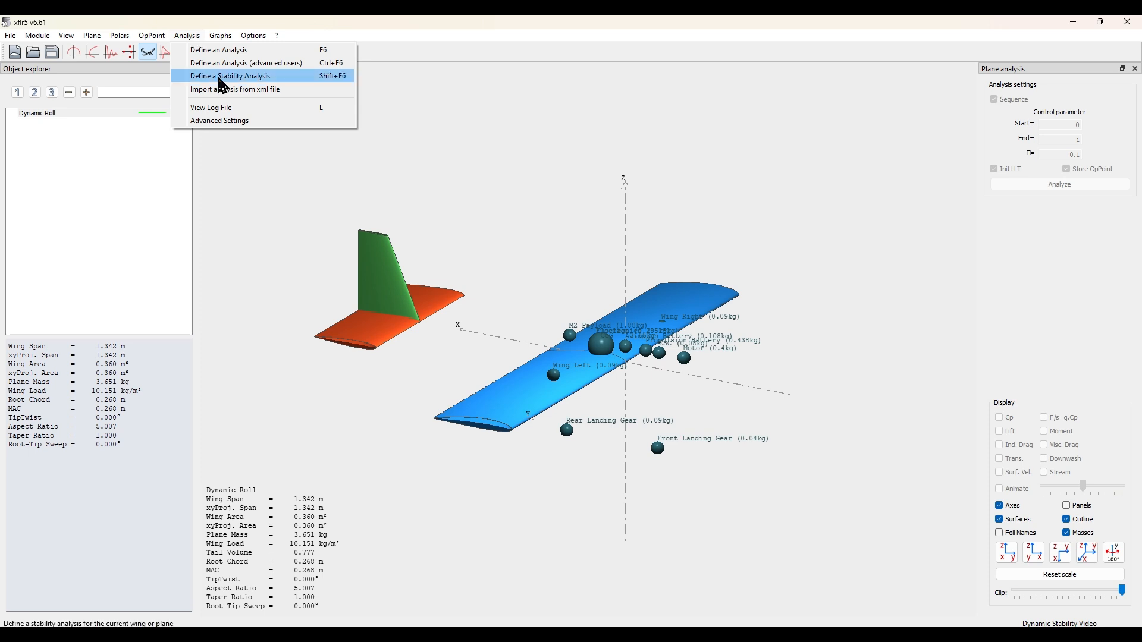
{"action": "left_click", "coordinate": [229, 77]}
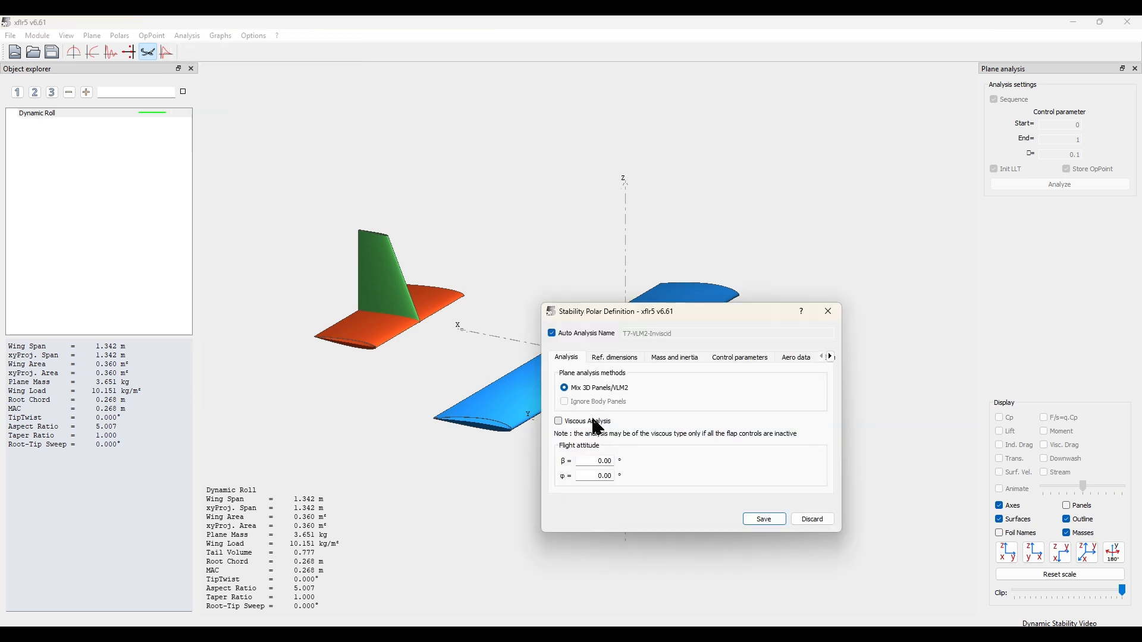
{"action": "left_click", "coordinate": [762, 519]}
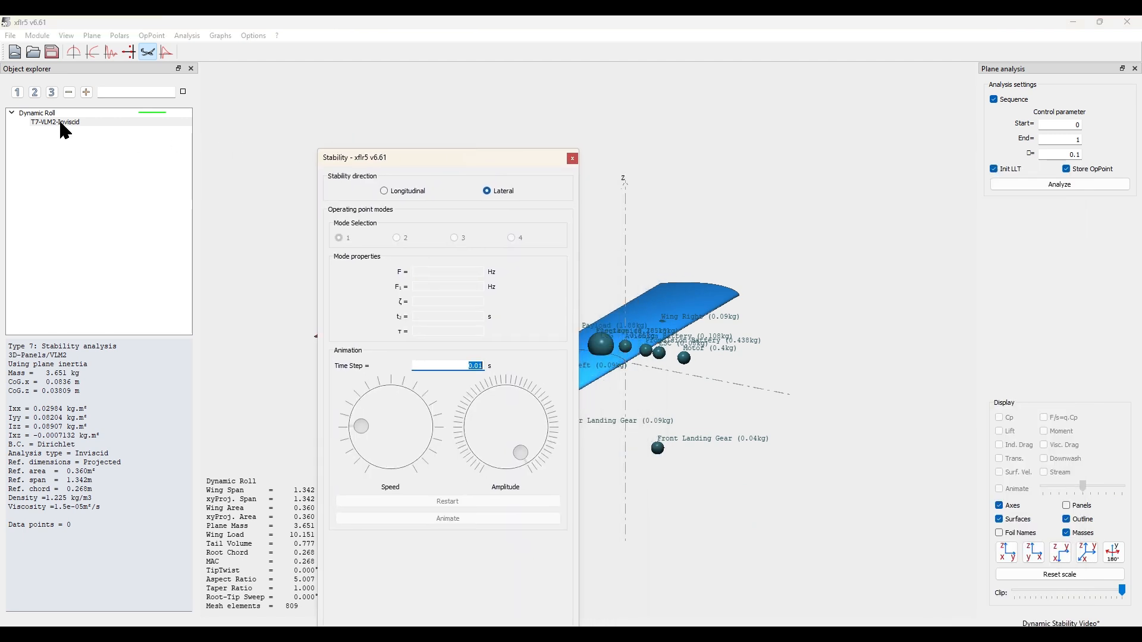
{"action": "left_click", "coordinate": [994, 98]}
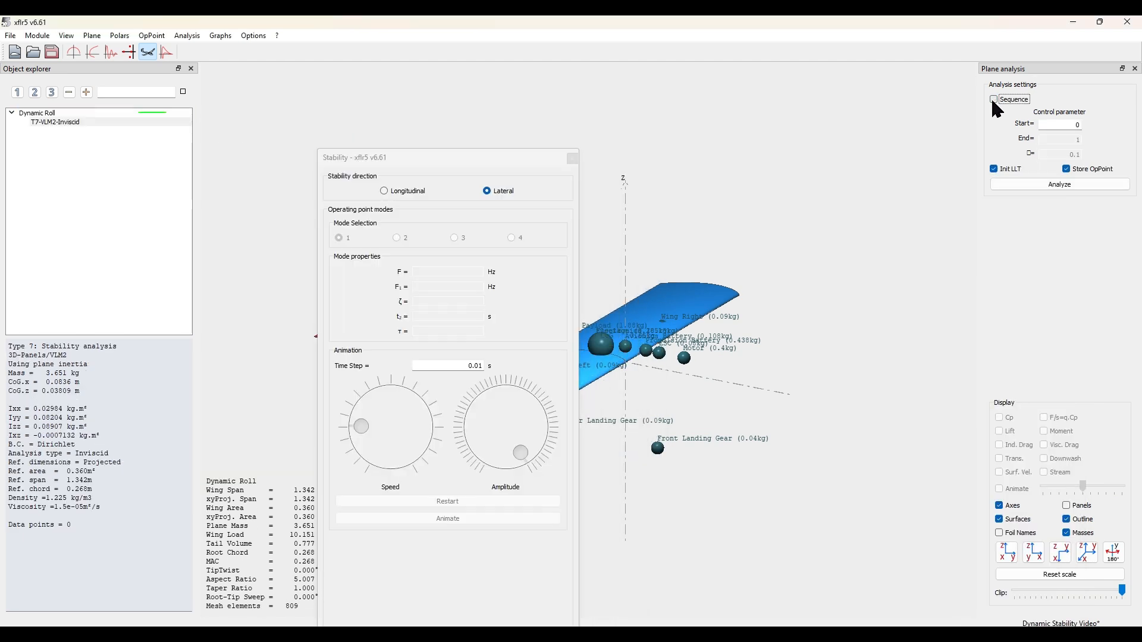
{"action": "left_click", "coordinate": [1059, 183]}
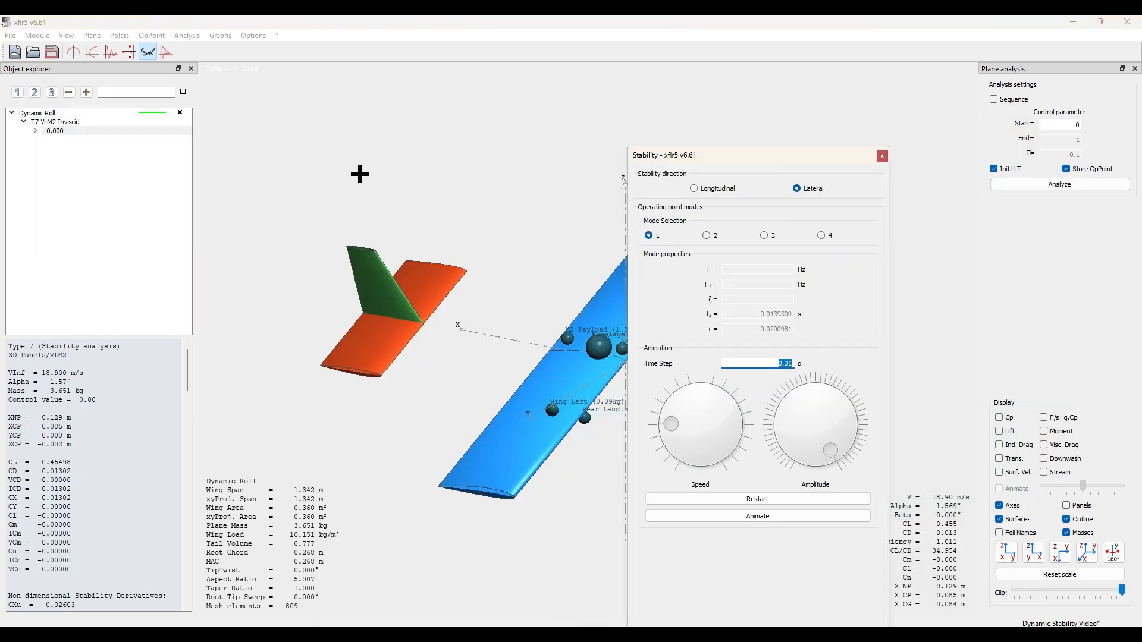
Step: Expand operating point 0.000 to list Modes 1-8 and select Mode 1
{"action": "left_click", "coordinate": [55, 131]}
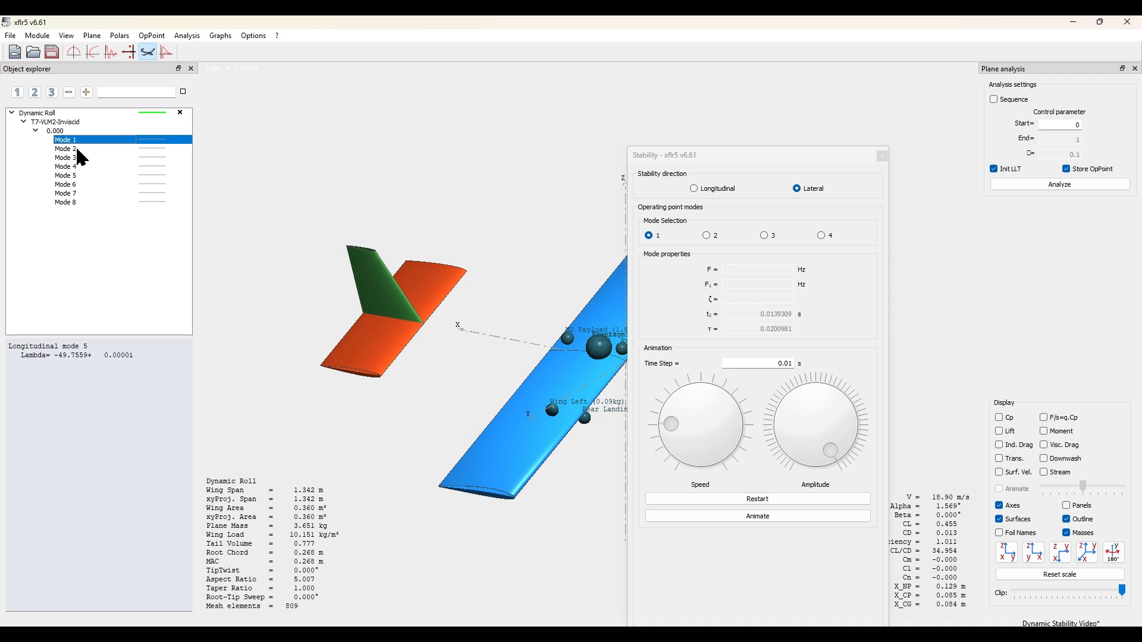
{"action": "left_click", "coordinate": [56, 131]}
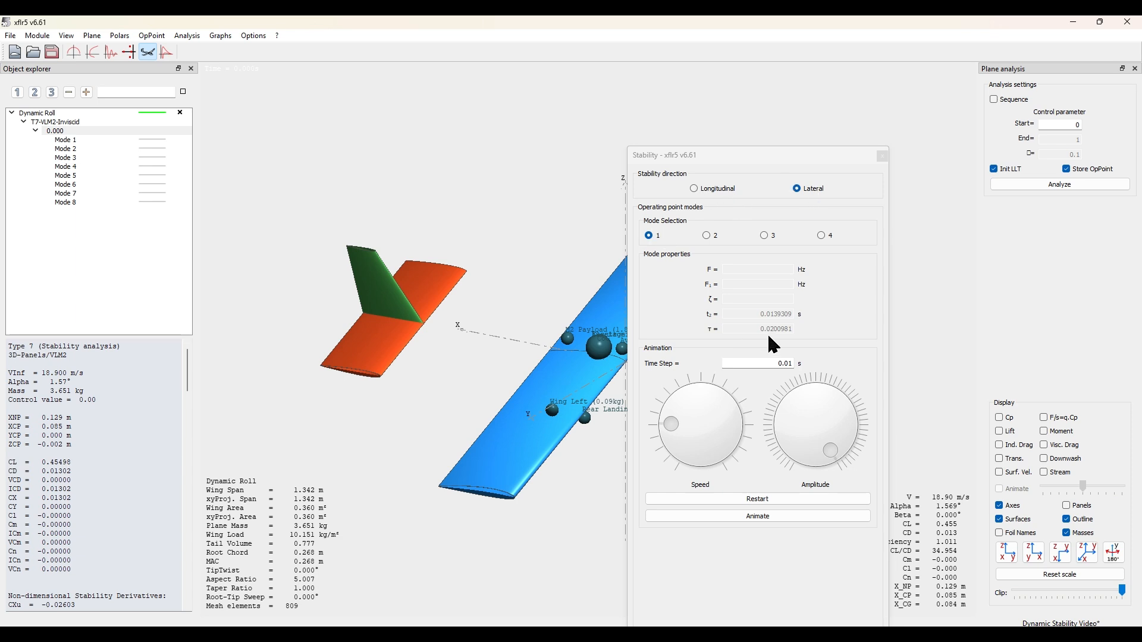
{"action": "mouse_move", "coordinate": [785, 342]}
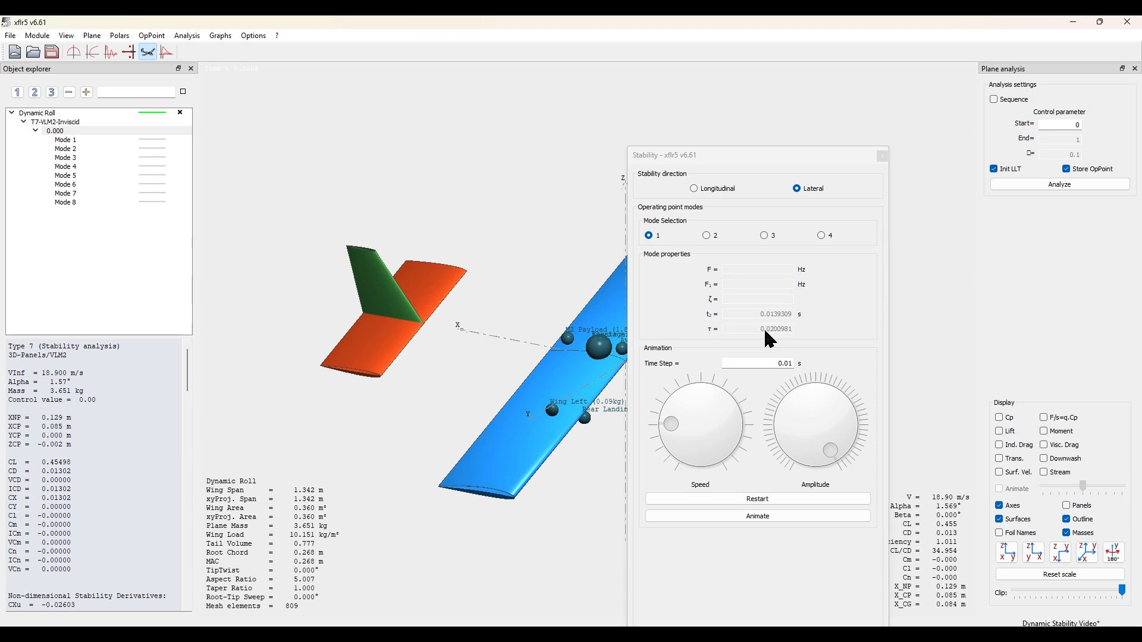
{"action": "mouse_move", "coordinate": [758, 337]}
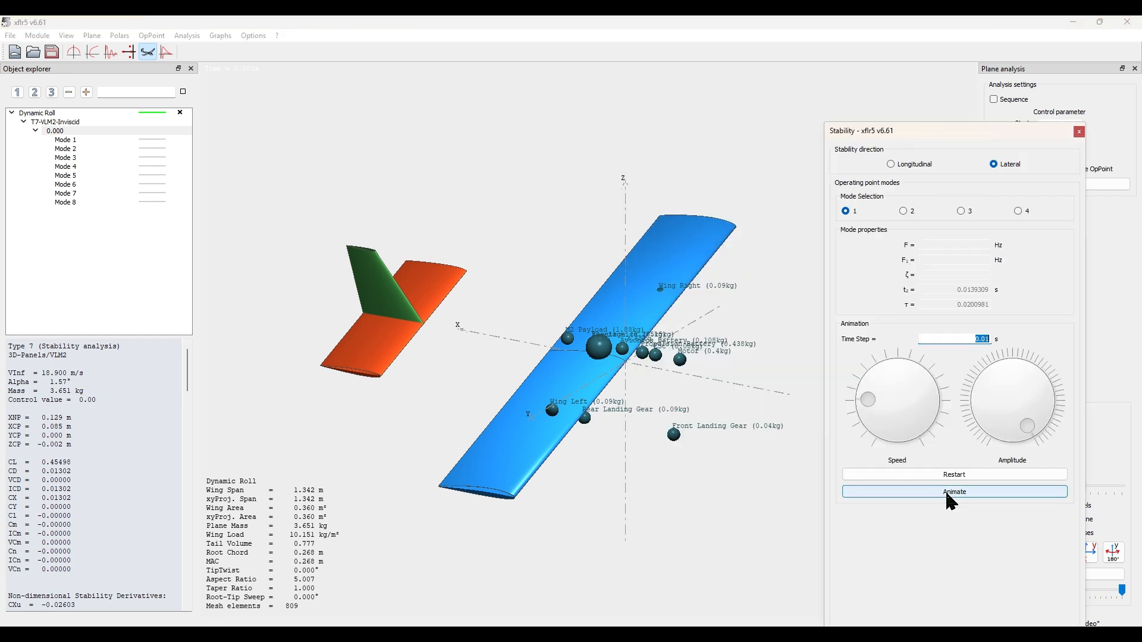
Step: Animate lateral mode 1, rolling the plane, toggling the animation on and off
{"action": "left_click", "coordinate": [953, 491]}
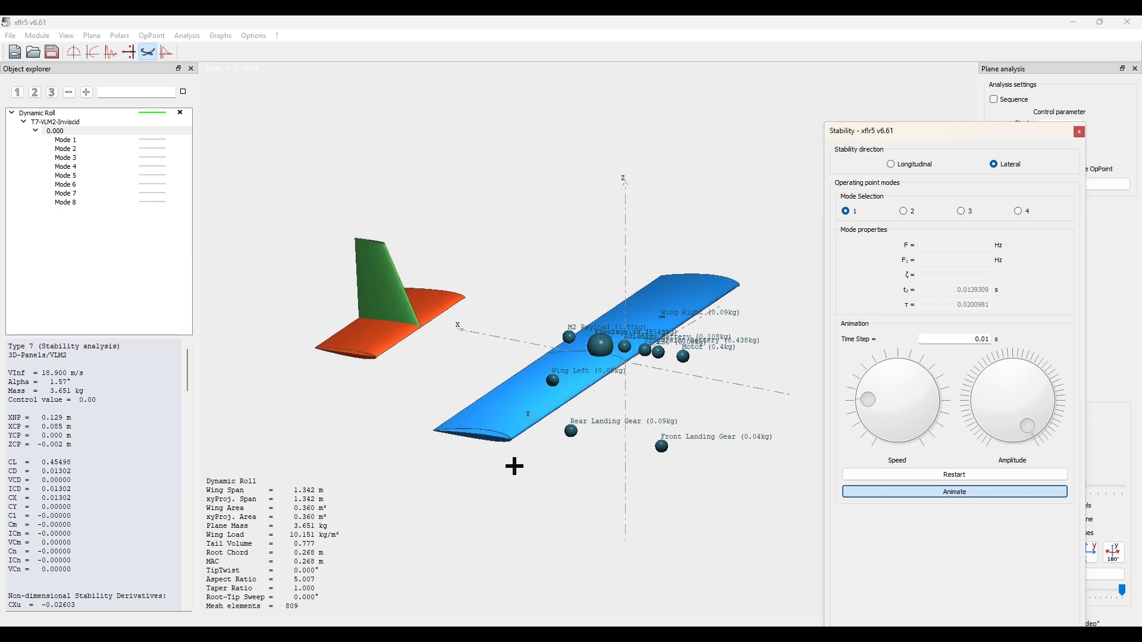
{"action": "left_click", "coordinate": [952, 491]}
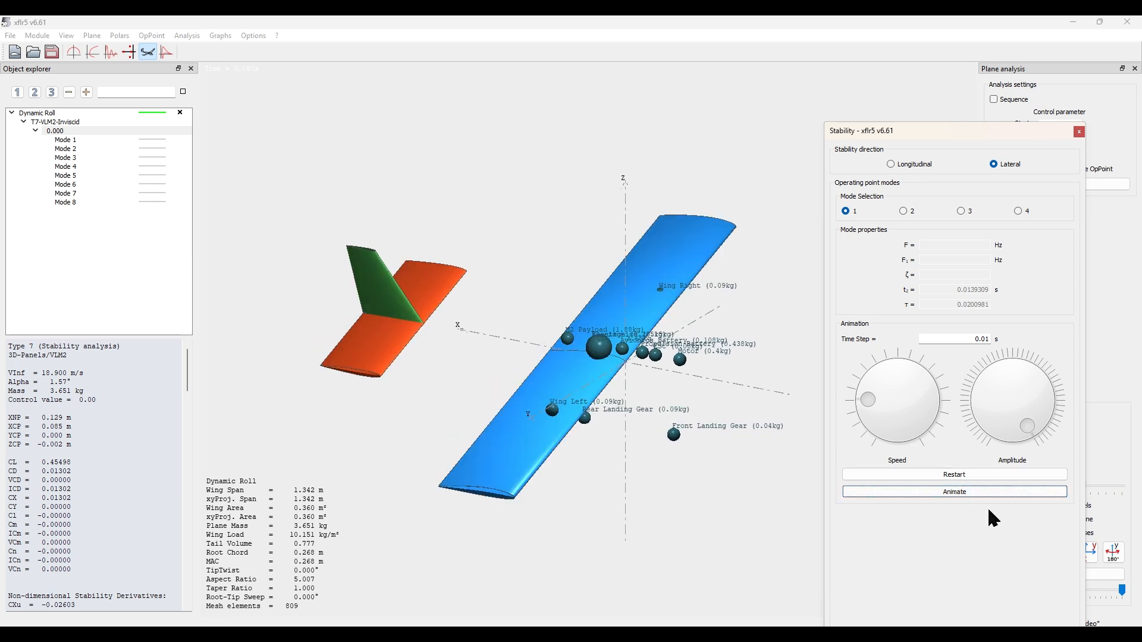
{"action": "left_click", "coordinate": [953, 491]}
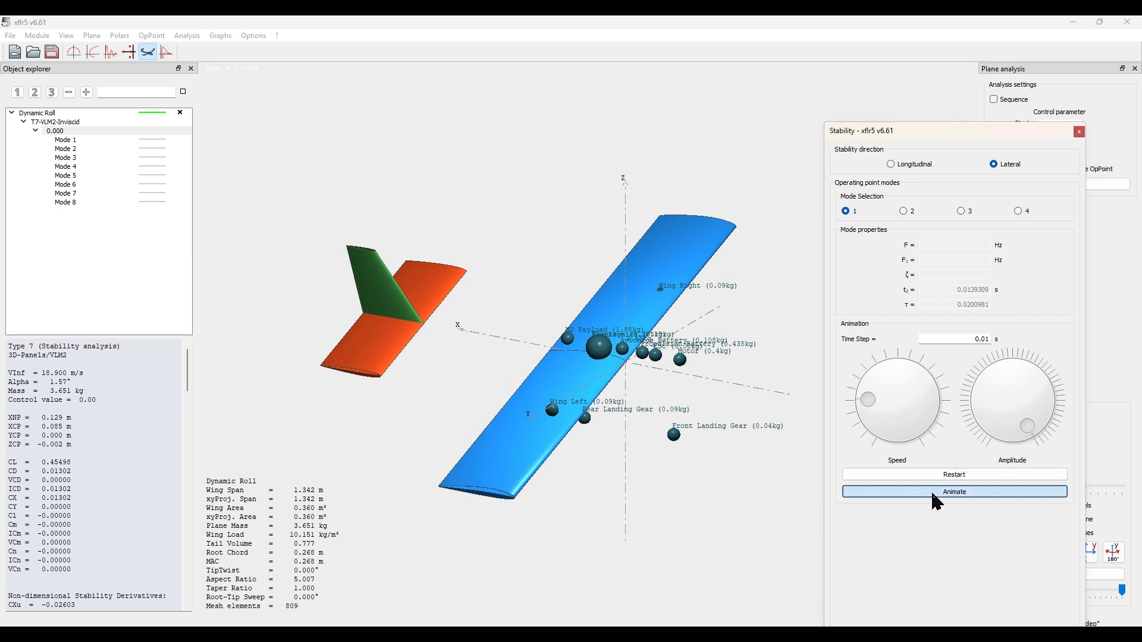
{"action": "left_click", "coordinate": [952, 491]}
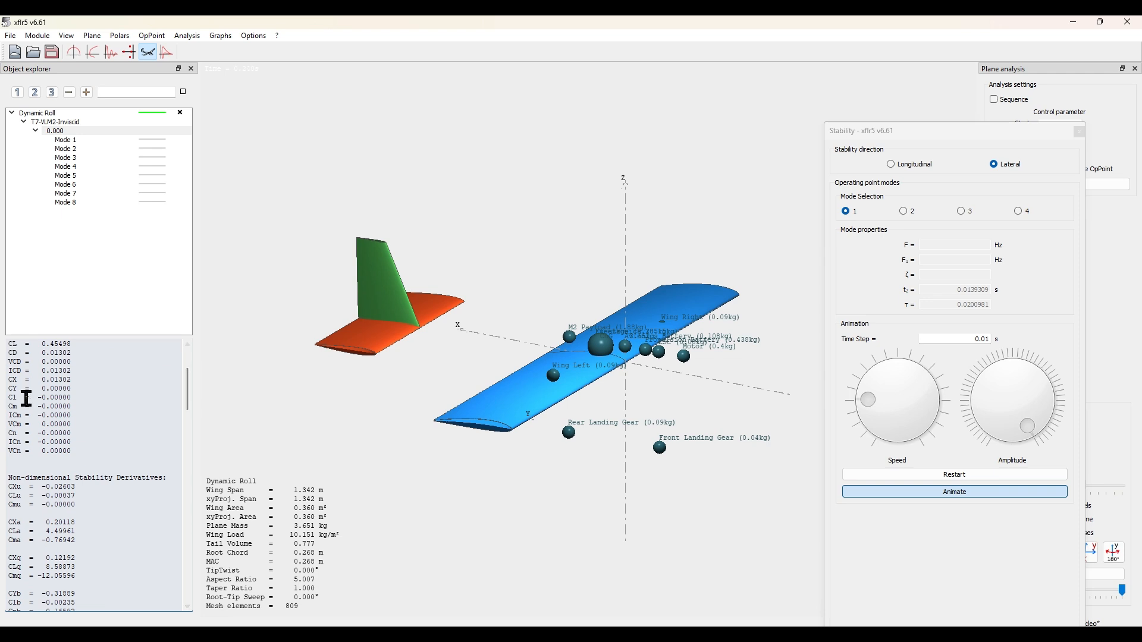
Step: Scroll the results text to the Dutch-Roll section with the Phillips eigenvalue, frequencies and 0.336 damping ratio
{"action": "scroll", "scroll_direction": "down", "scroll_amount": 3}
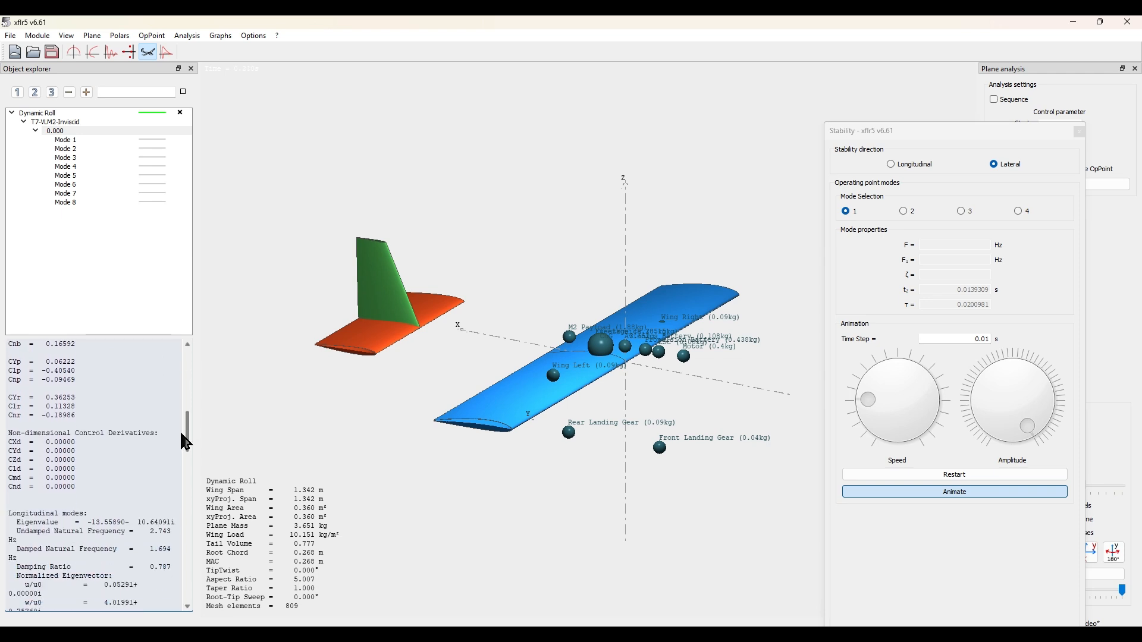
{"action": "scroll", "scroll_direction": "down", "scroll_amount": 3}
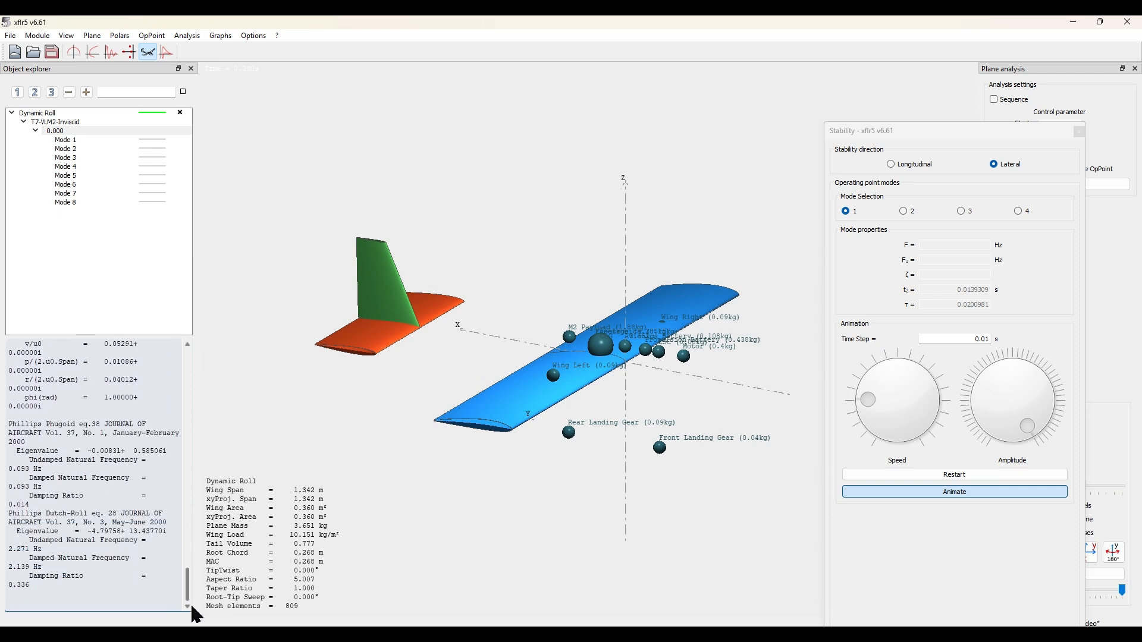